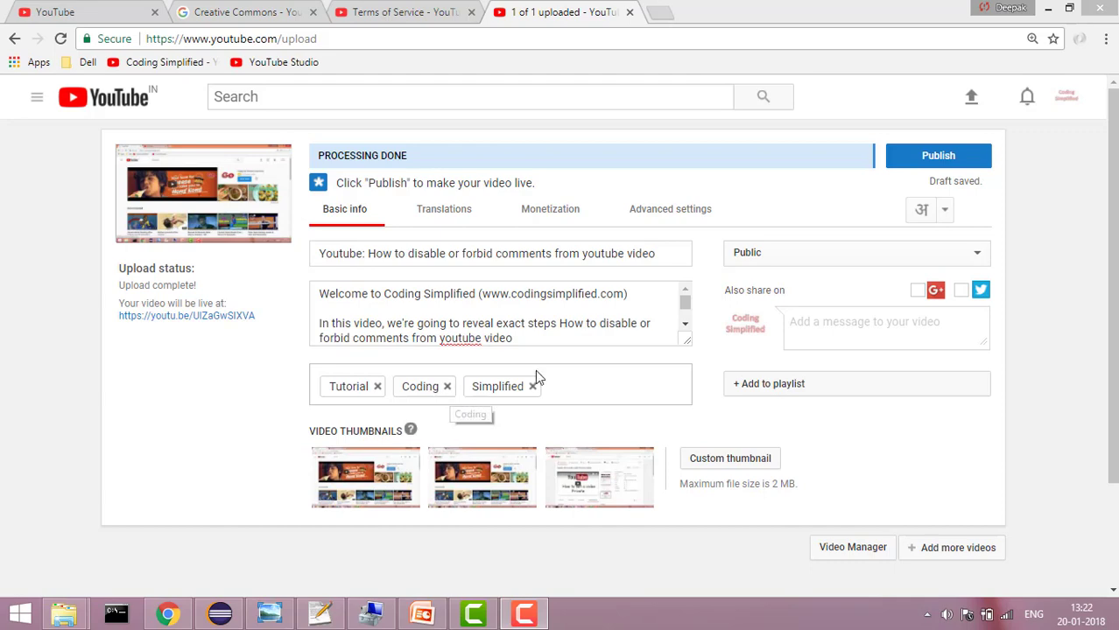
Step: Open the upload's Advanced settings and scroll to License and rights ownership
click(669, 208)
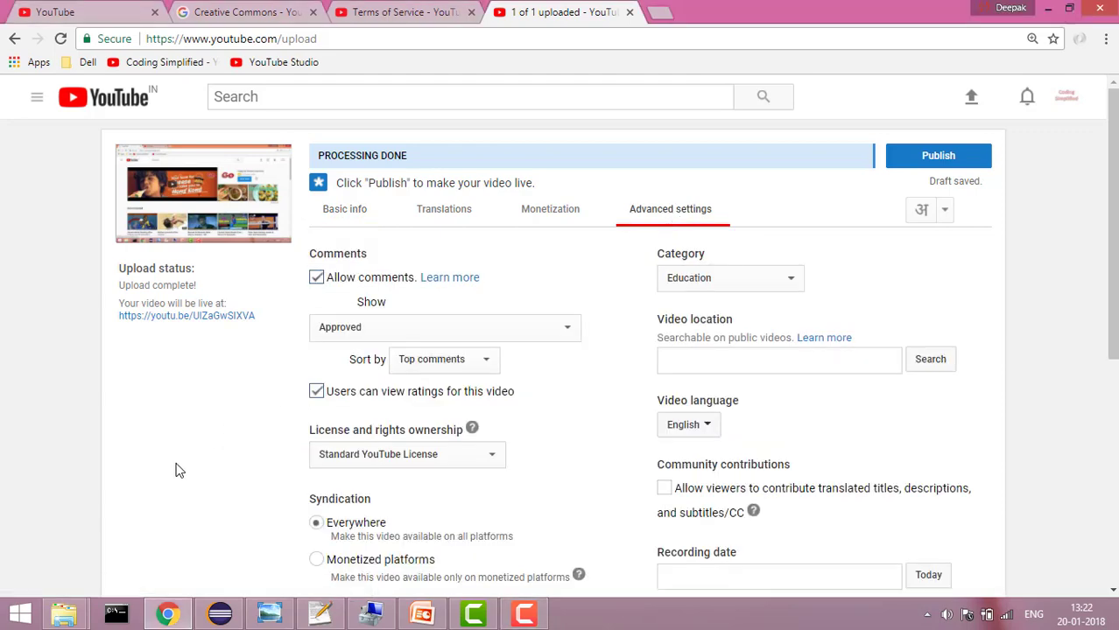
scroll(down, 3)
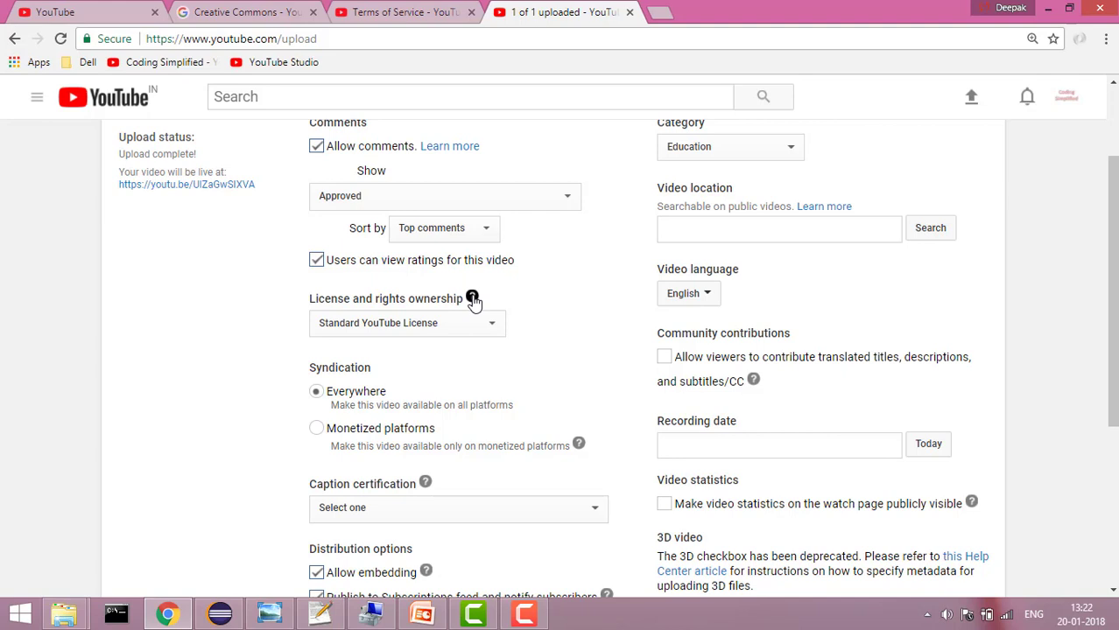
Step: Review the license help and dropdown options, then view YouTube's Terms of Service
click(472, 298)
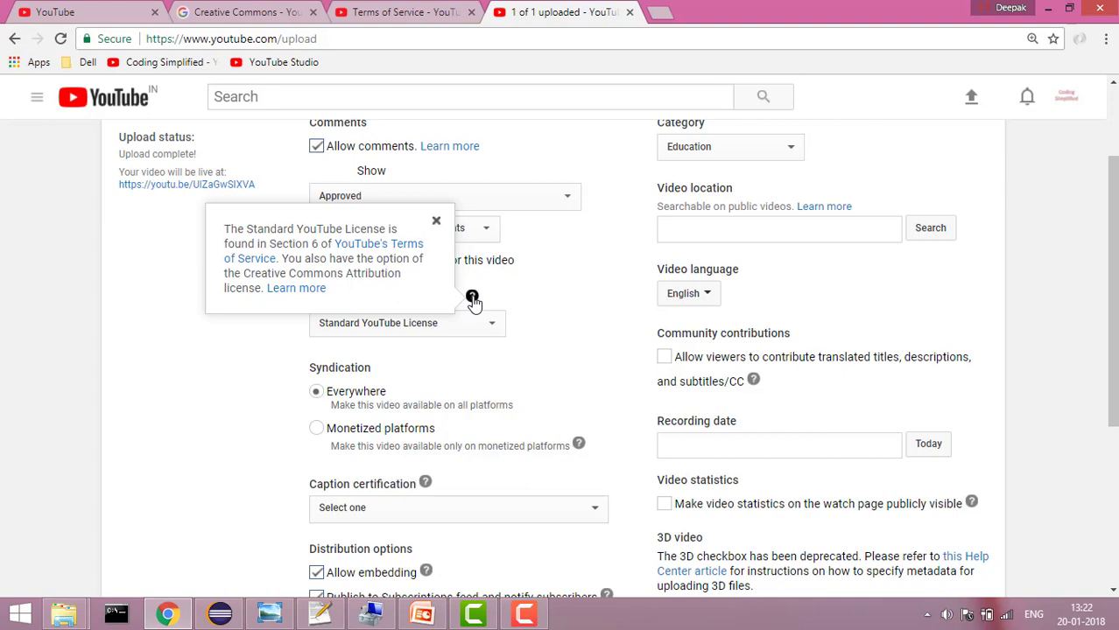
mouse_move(446, 326)
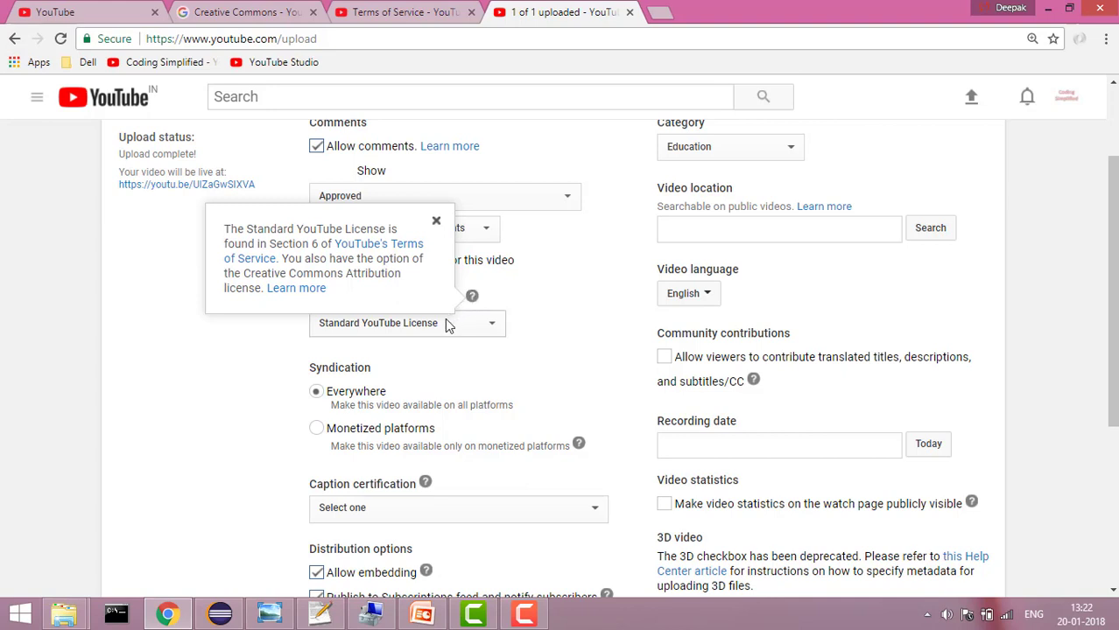
click(407, 323)
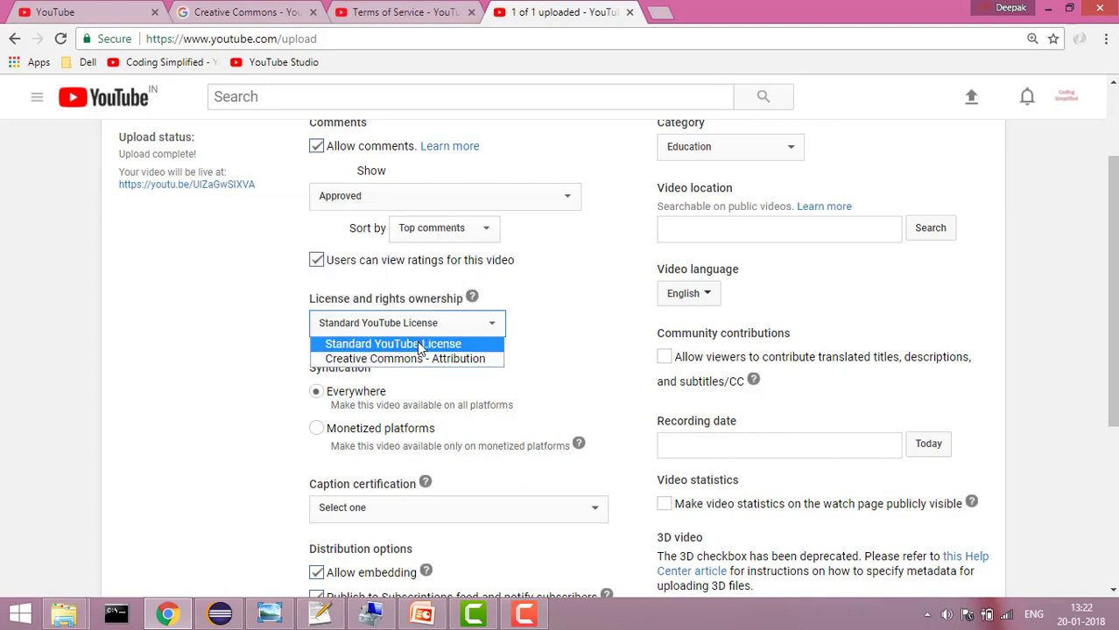
mouse_move(405, 359)
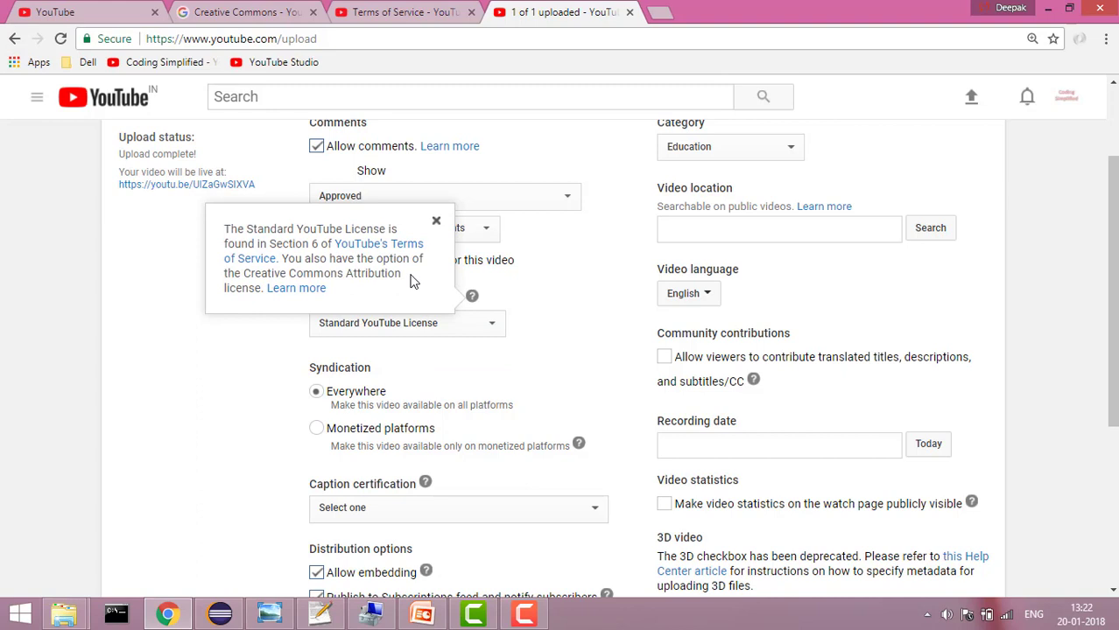
mouse_move(378, 250)
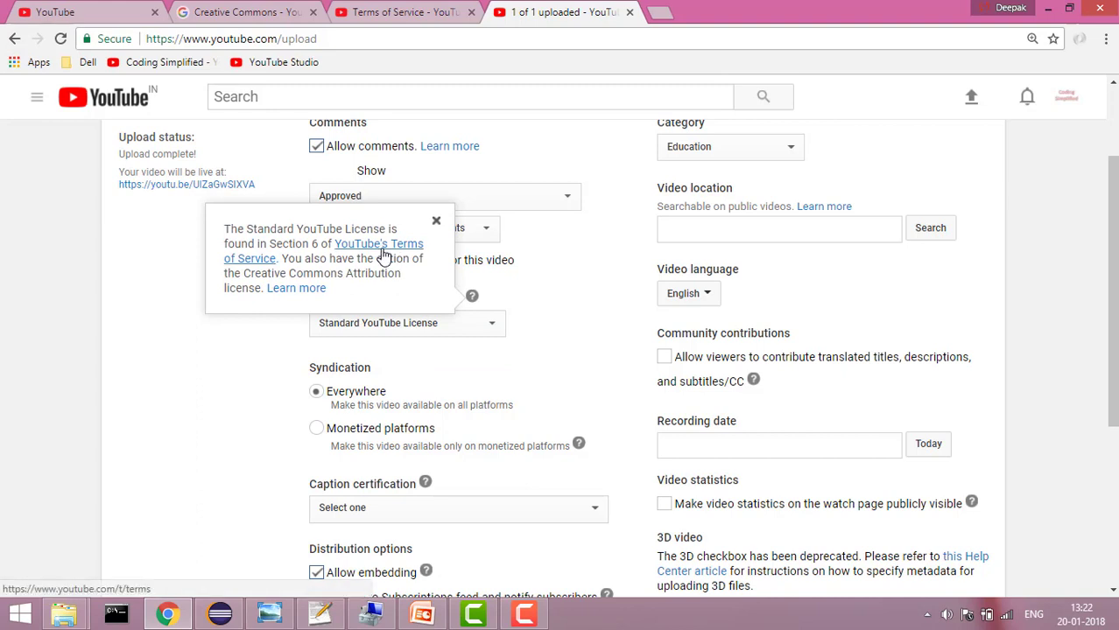
mouse_move(296, 288)
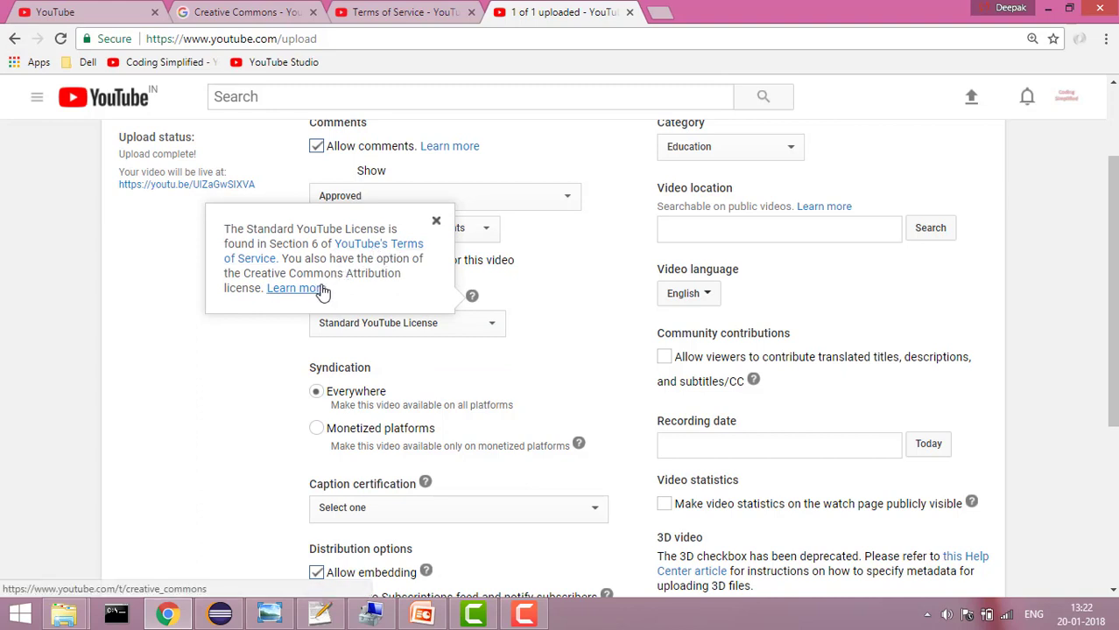
click(403, 11)
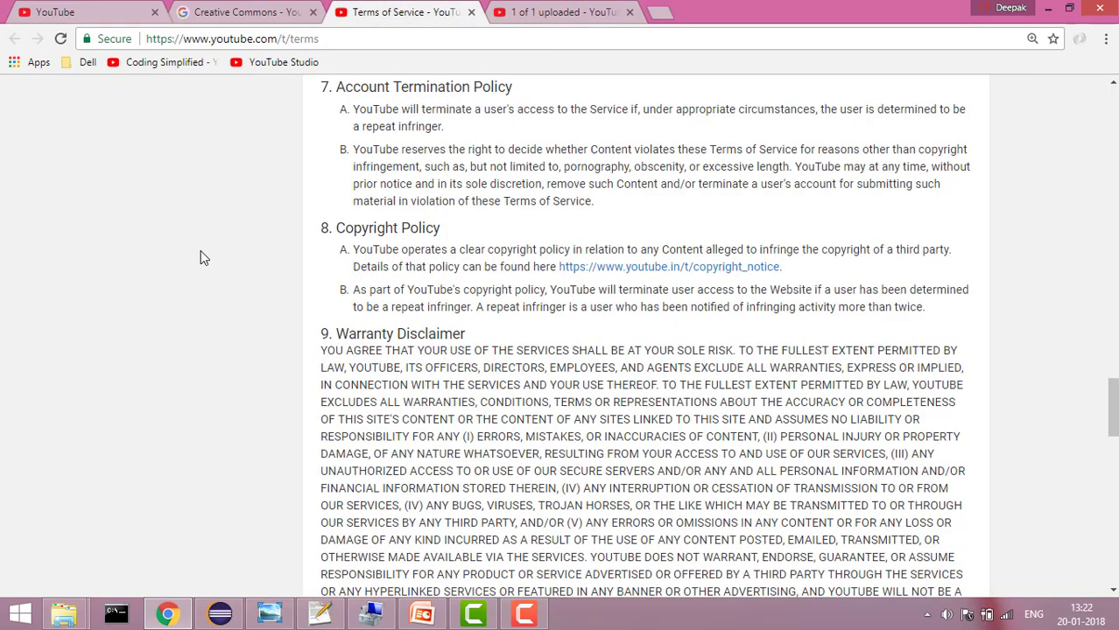
scroll(down, 3)
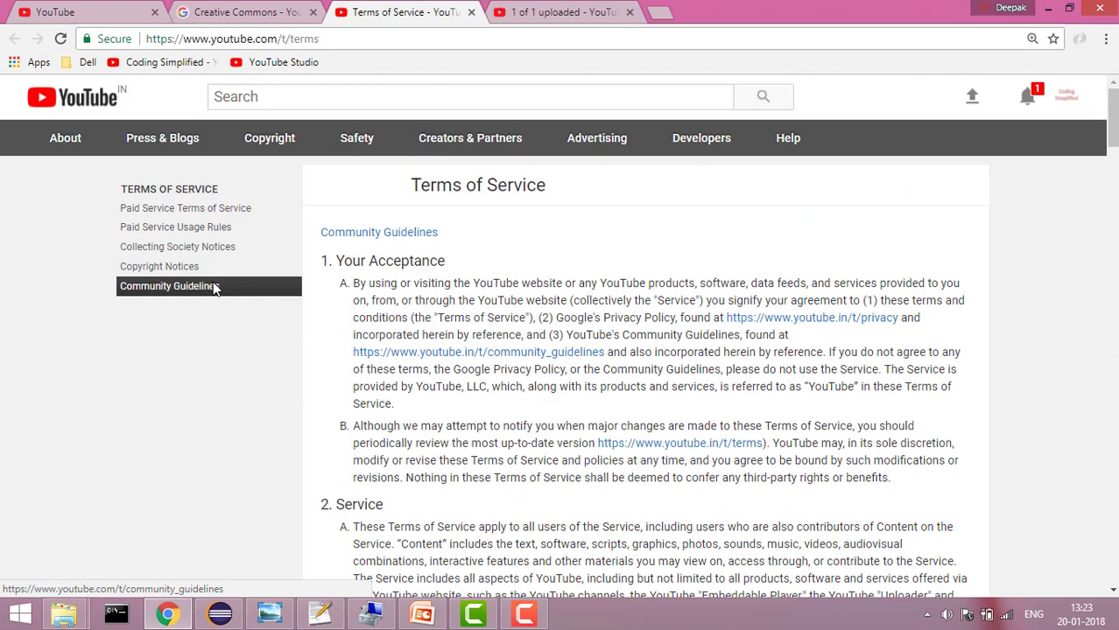
mouse_move(169, 369)
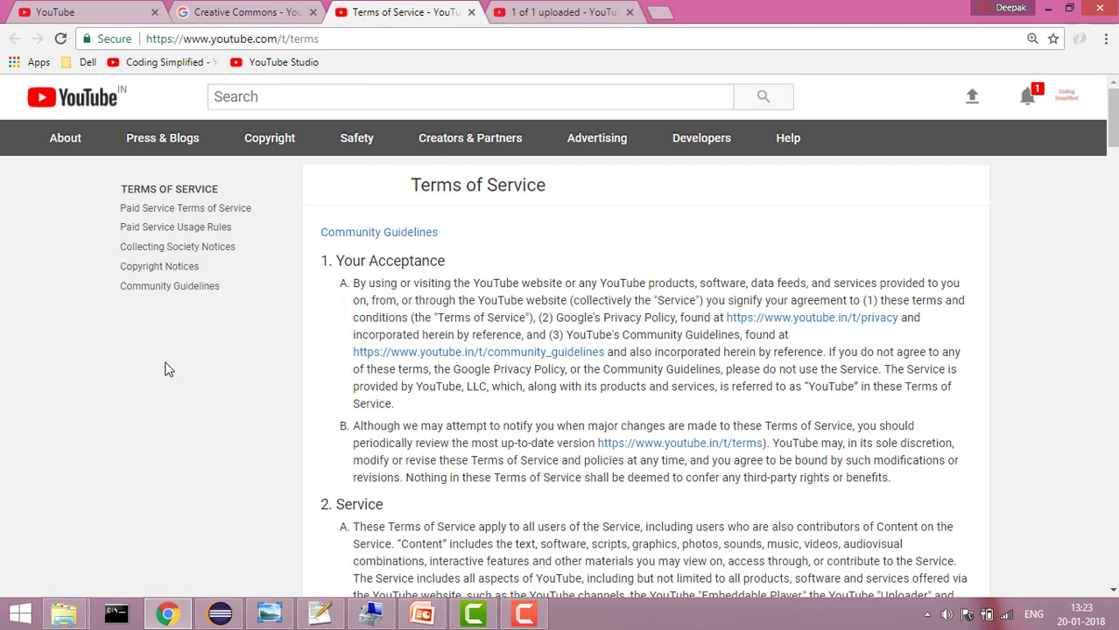
mouse_move(418, 191)
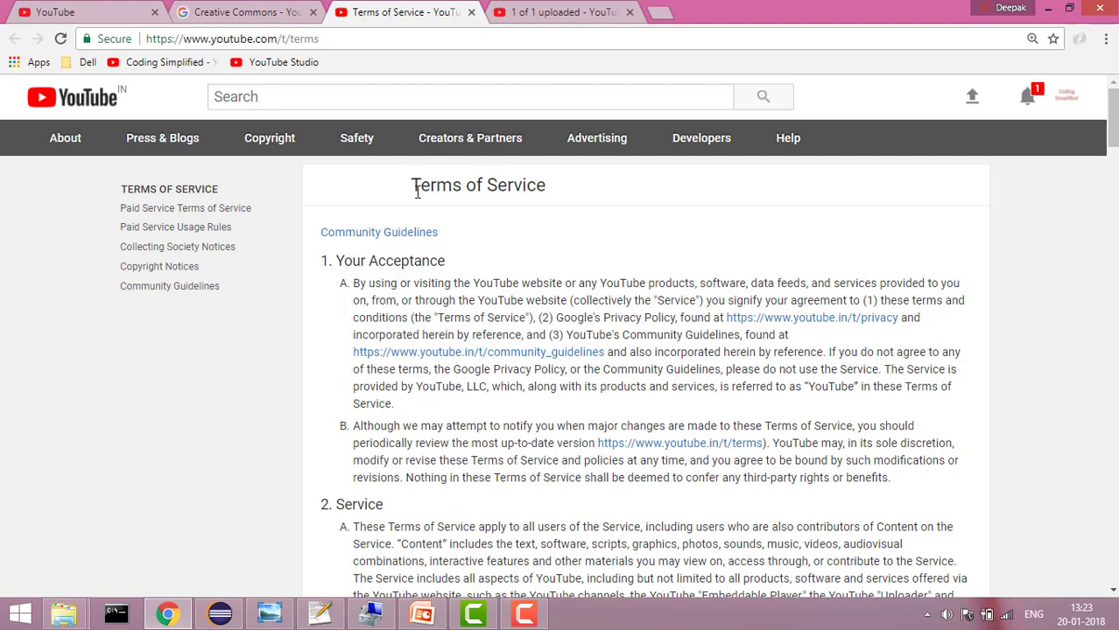
mouse_move(267, 16)
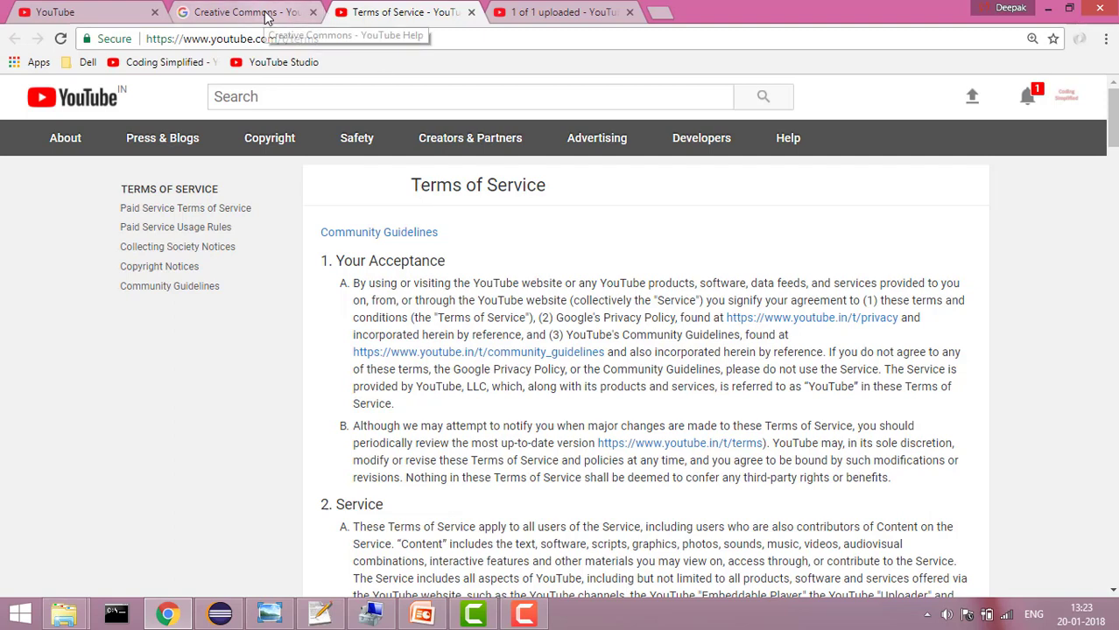
Step: Switch to the Creative Commons - YouTube Help article tab
click(233, 12)
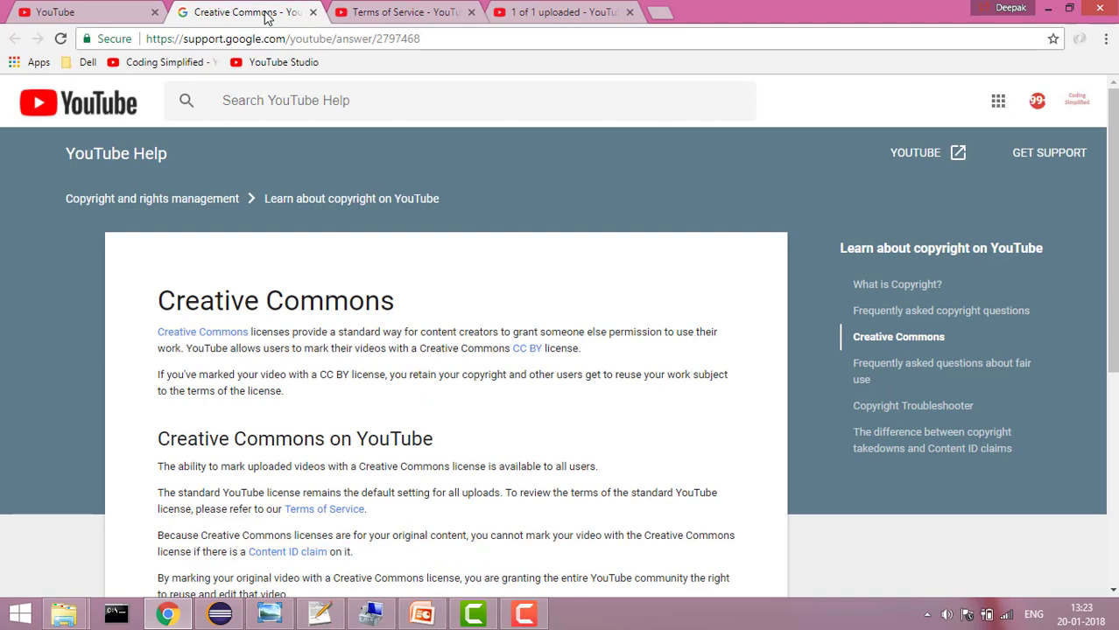
mouse_move(207, 308)
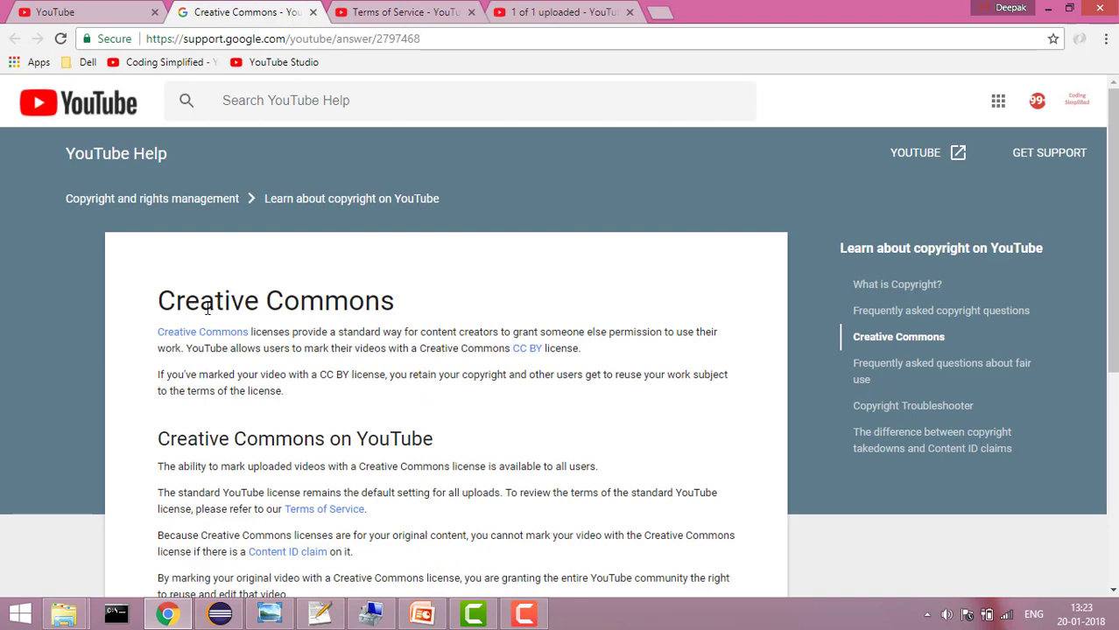
mouse_move(118, 381)
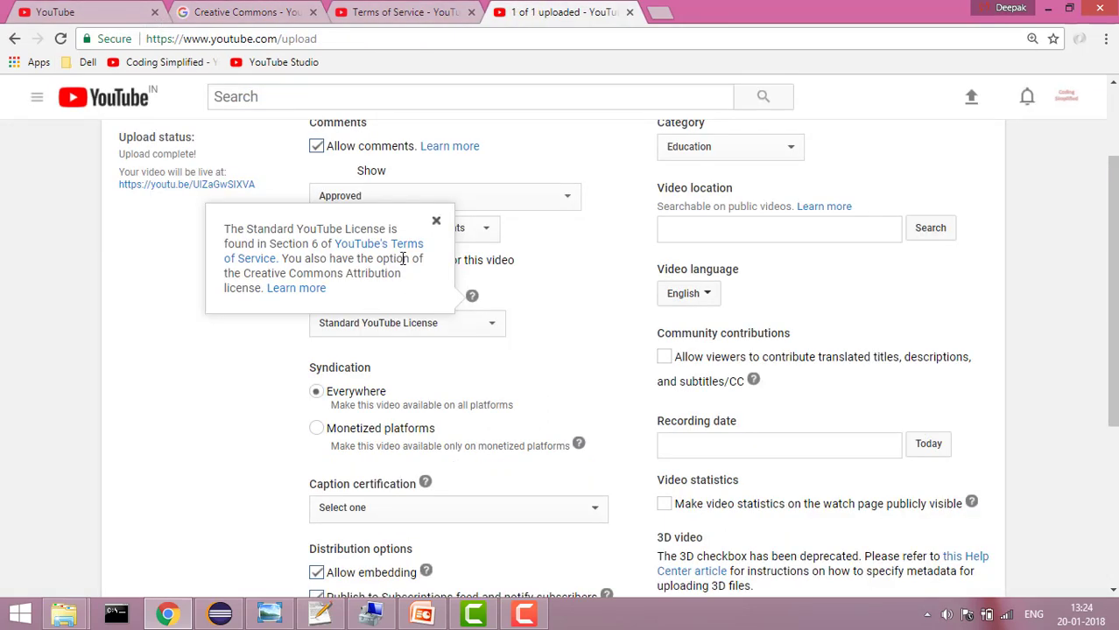
mouse_move(378, 250)
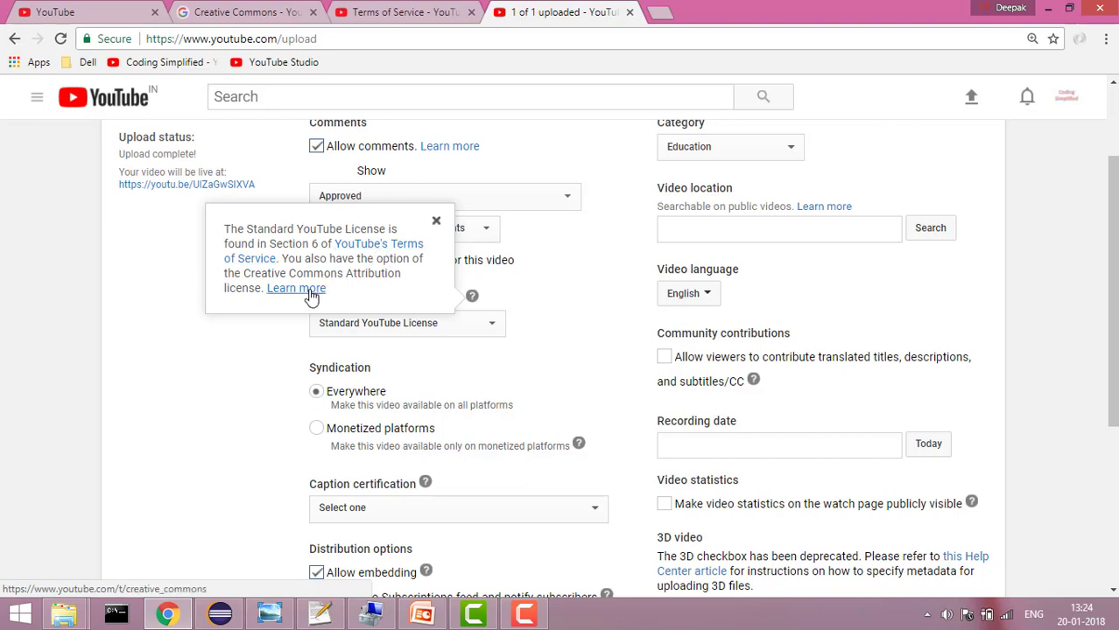
Step: Choose Standard YouTube License in the License and rights ownership dropdown
click(407, 323)
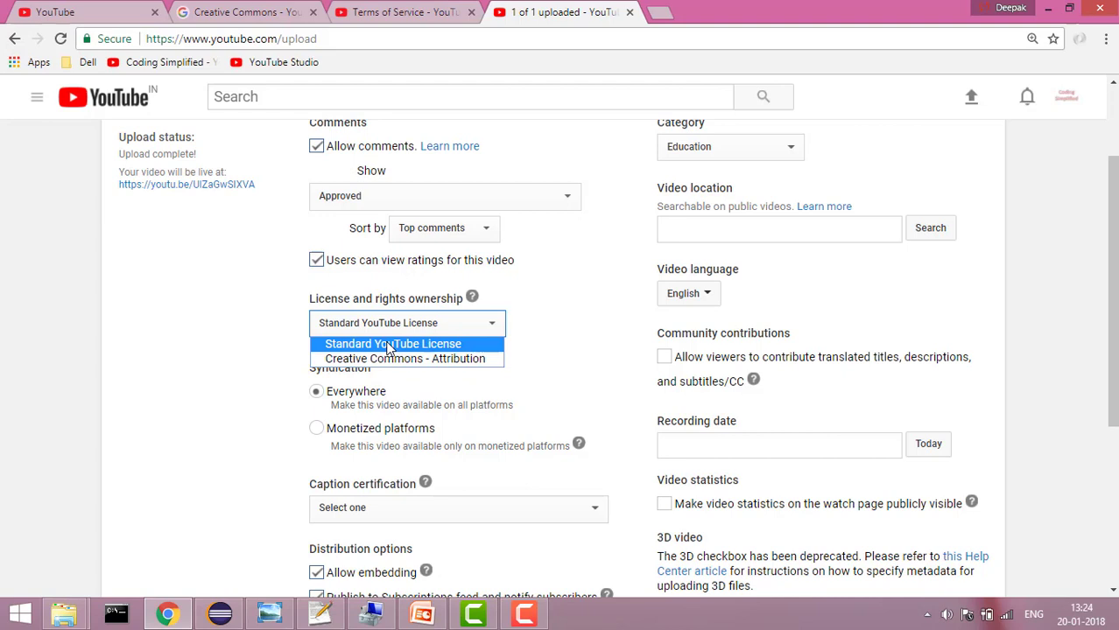
mouse_move(244, 379)
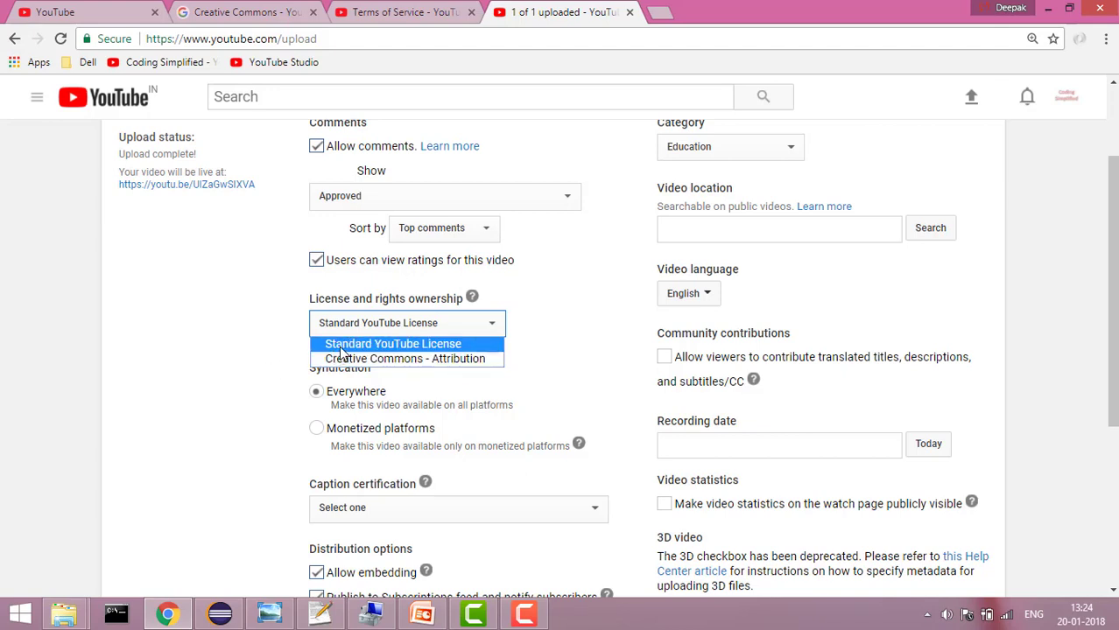
click(393, 343)
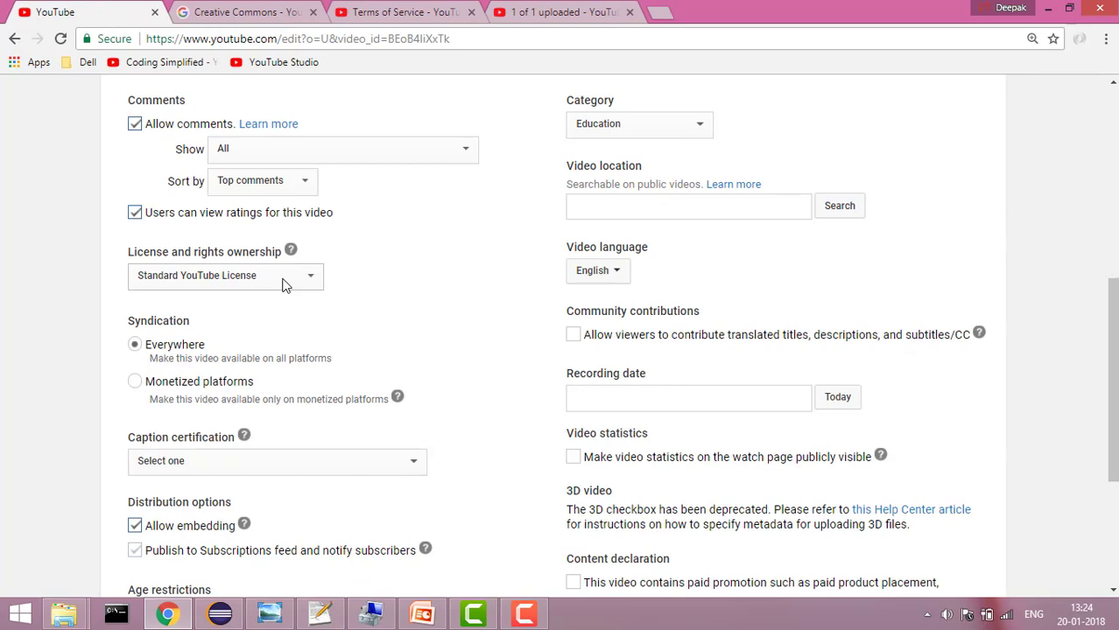
Step: Go to Creator Studio from the account menu, leaving the edit page unsaved
scroll(up, 3)
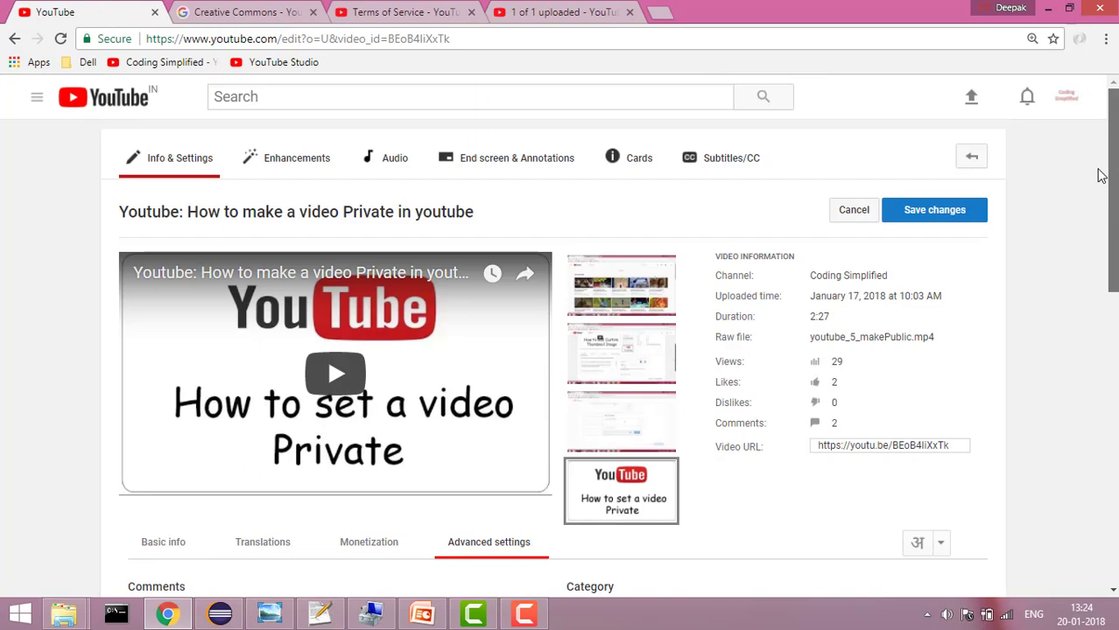
click(1066, 96)
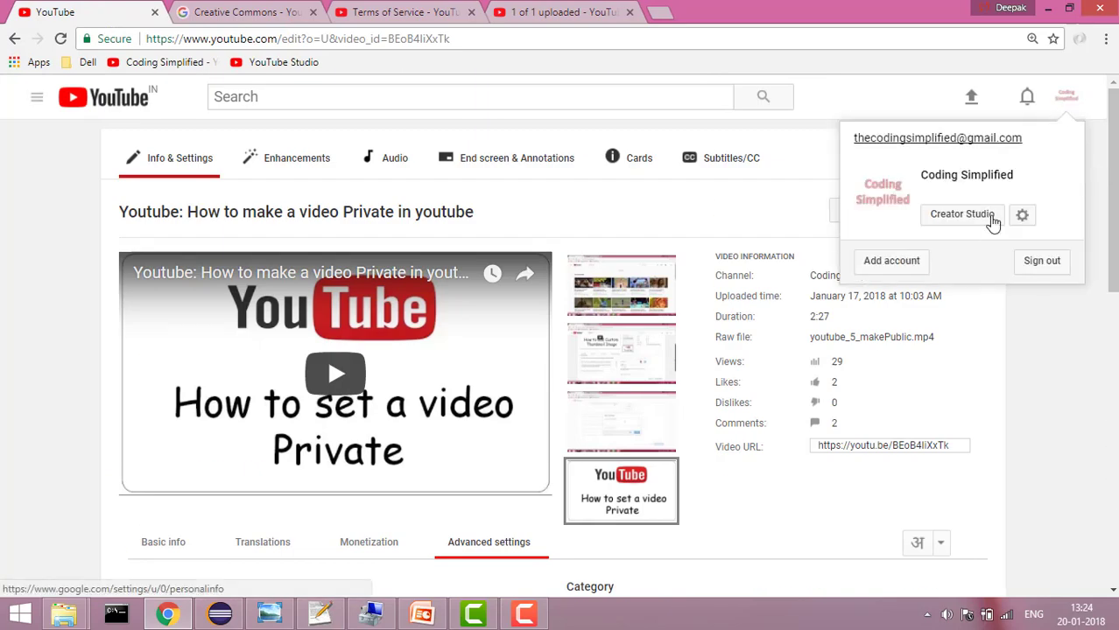
click(961, 213)
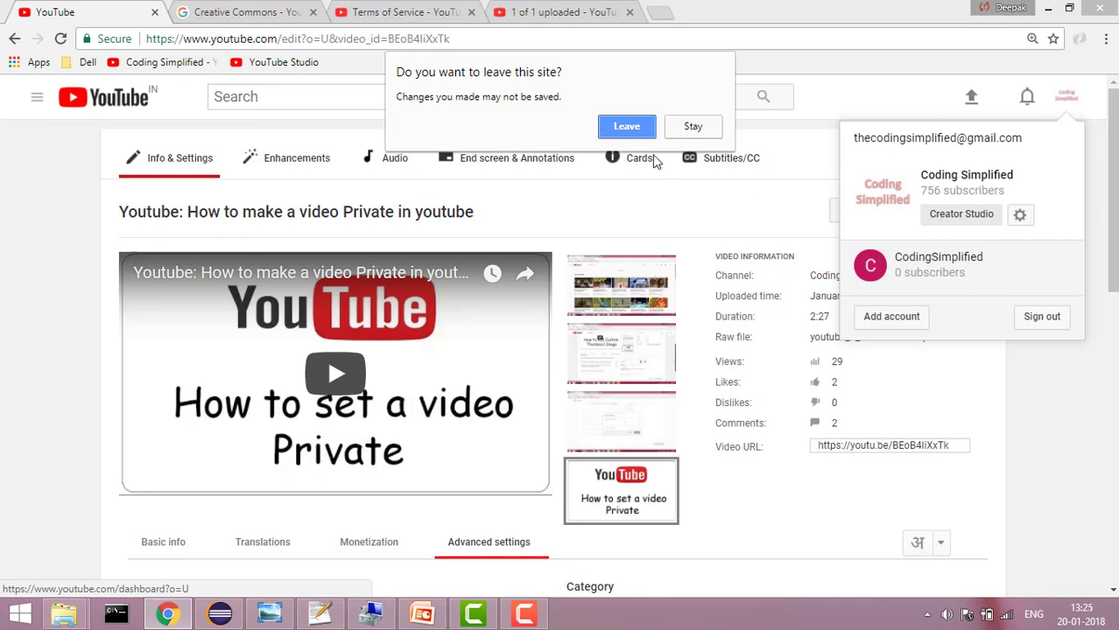
click(627, 126)
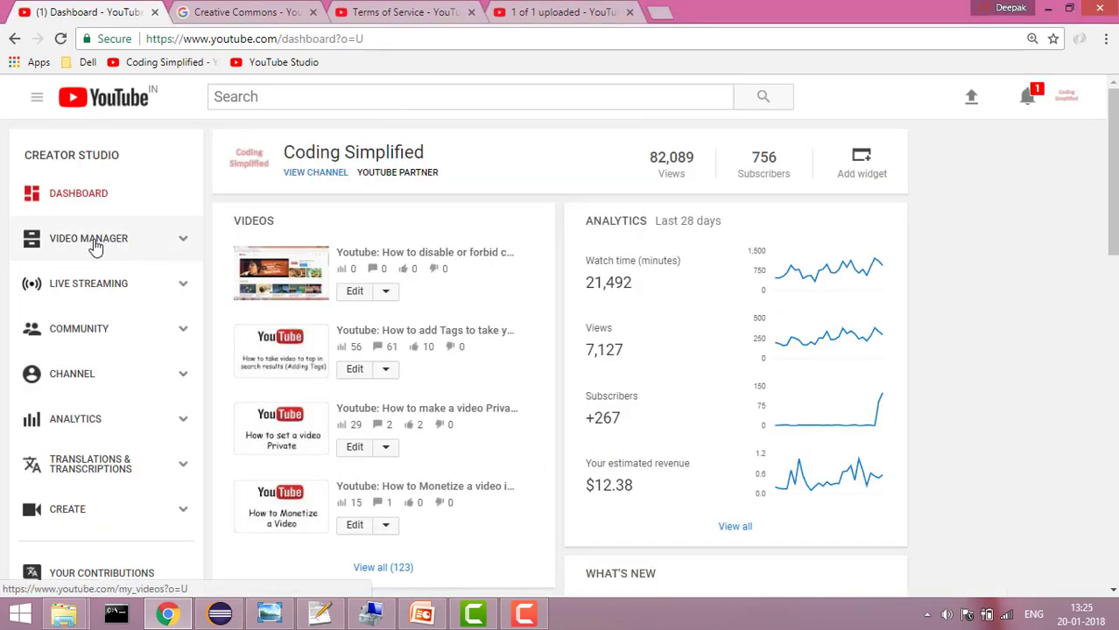
Step: Open Video Manager's Videos list of all 123 videos
click(88, 238)
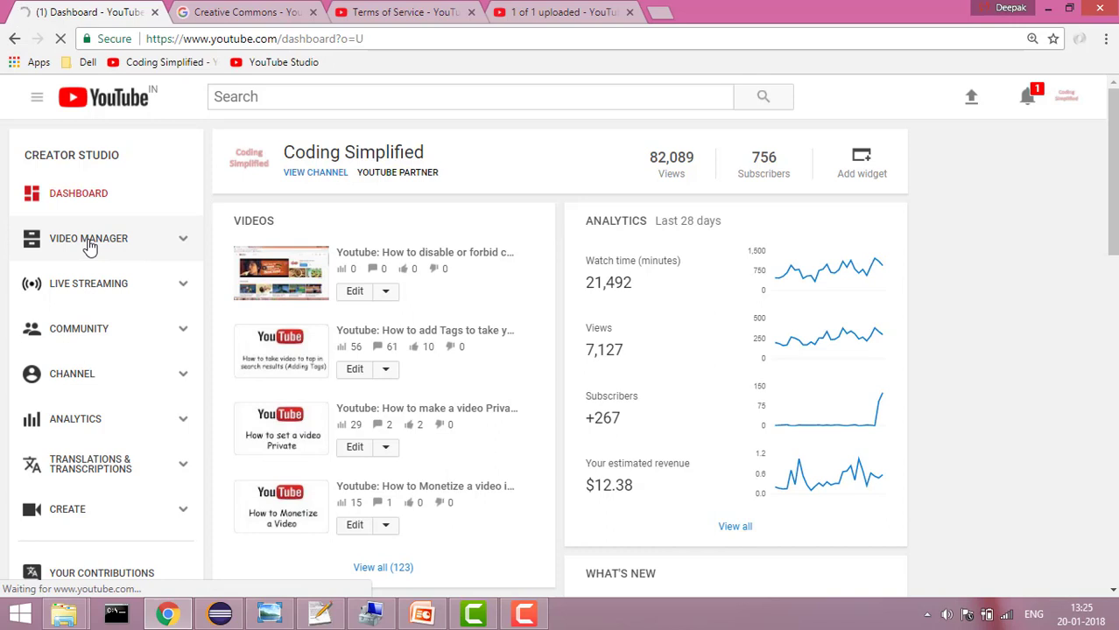
click(87, 238)
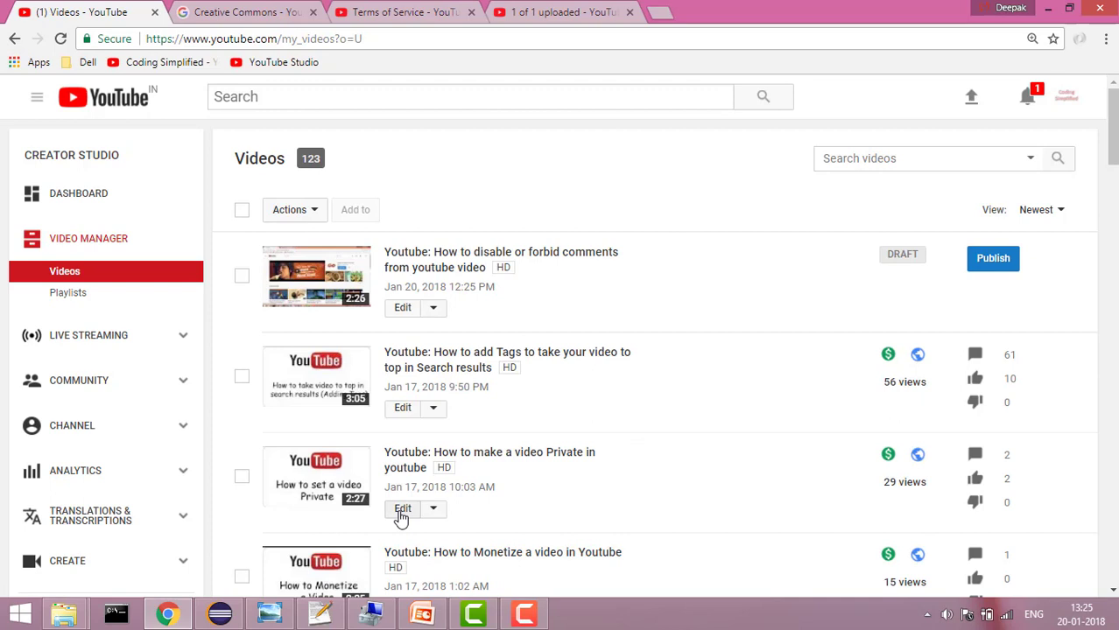
Step: Edit 'How to make a video Private in youtube' and set Standard YouTube License
click(402, 509)
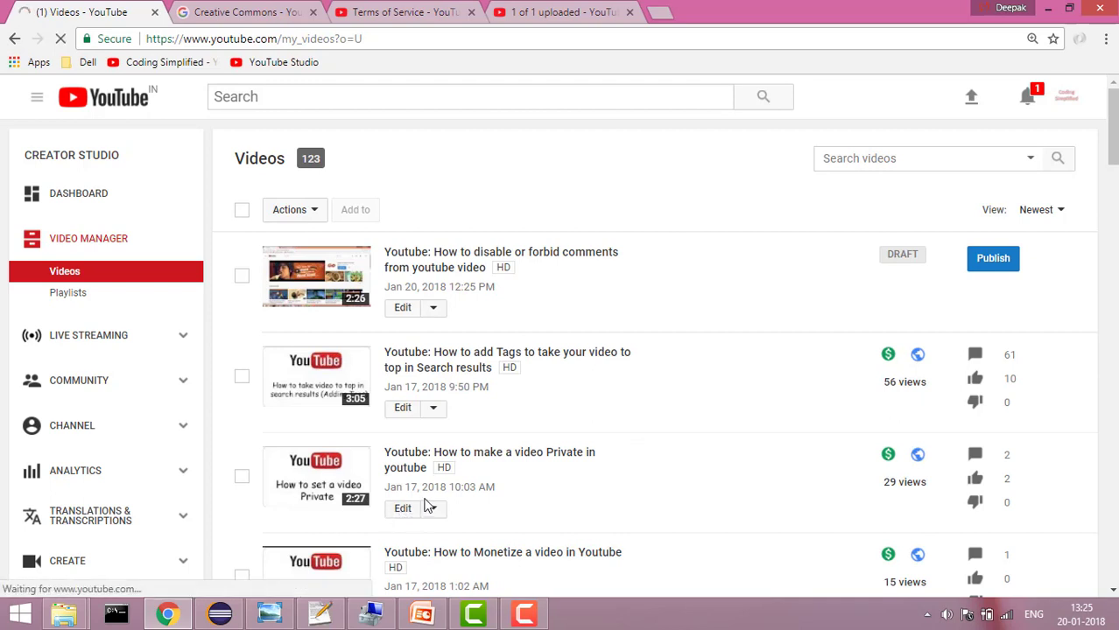
click(402, 508)
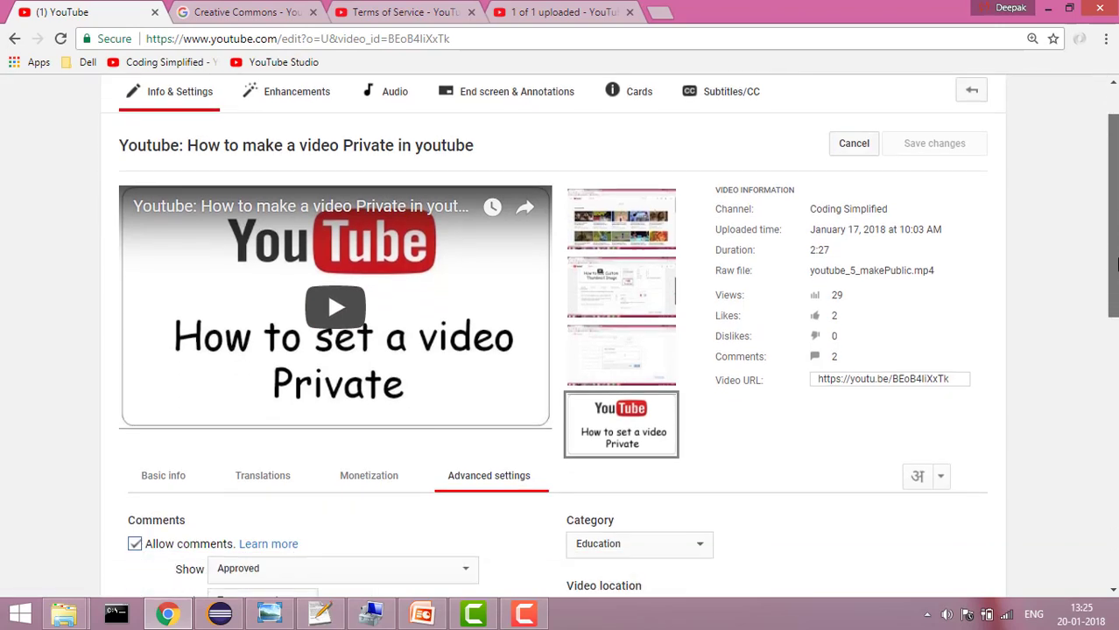
scroll(down, 3)
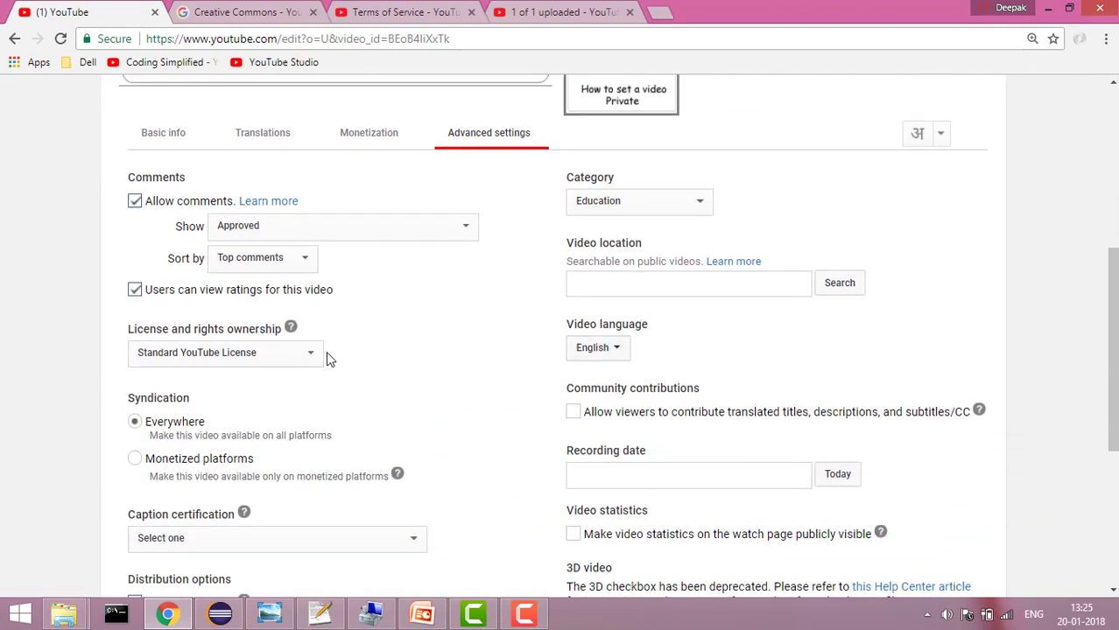
click(223, 351)
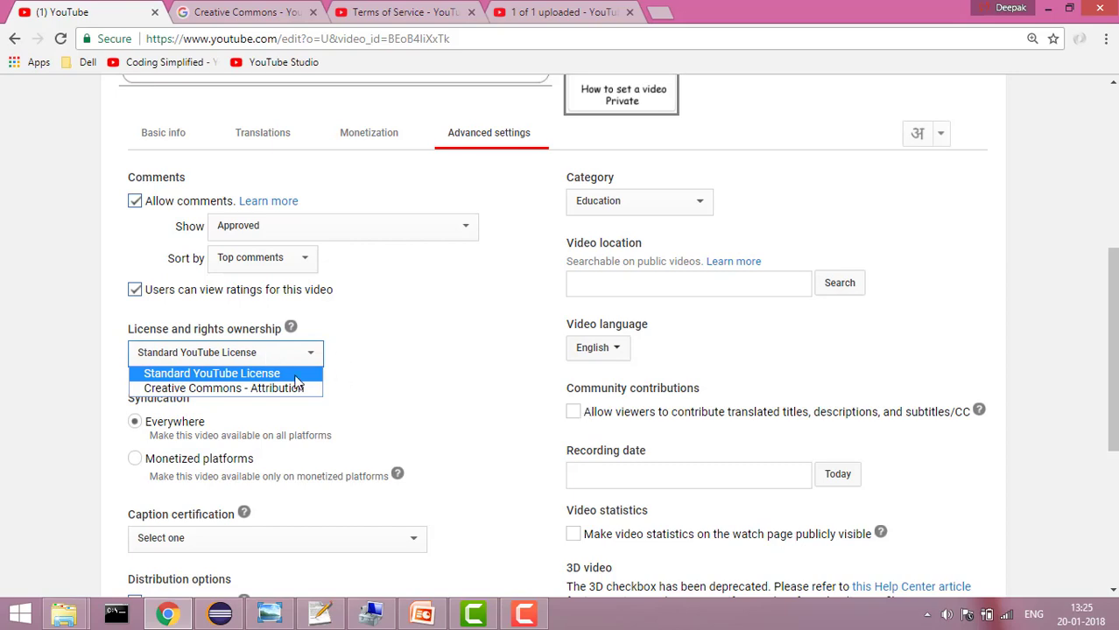
scroll(down, 3)
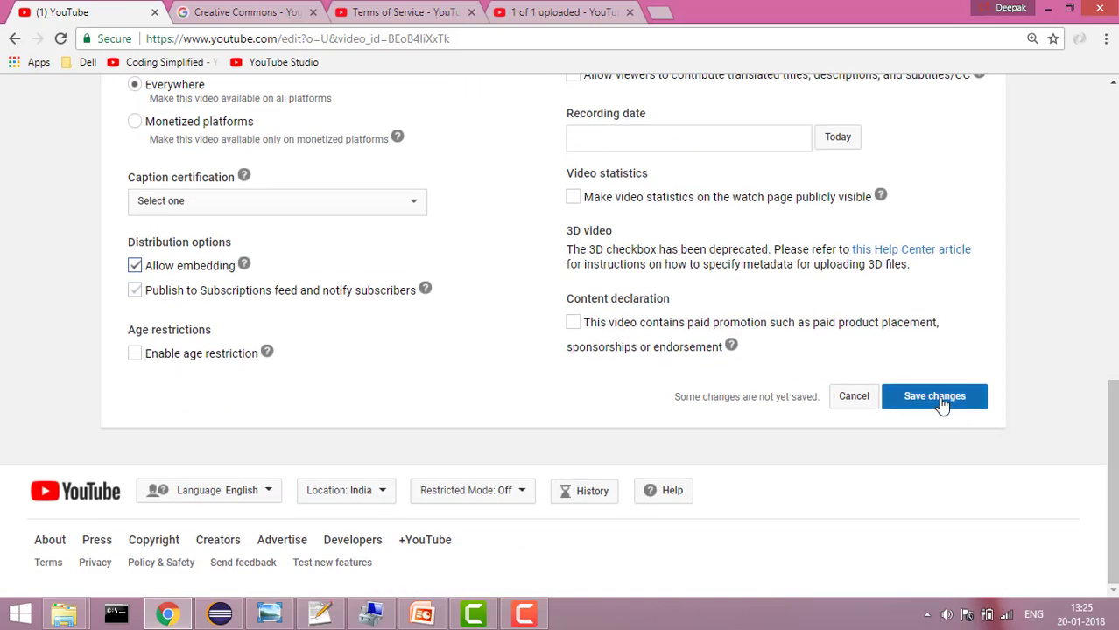
mouse_move(934, 396)
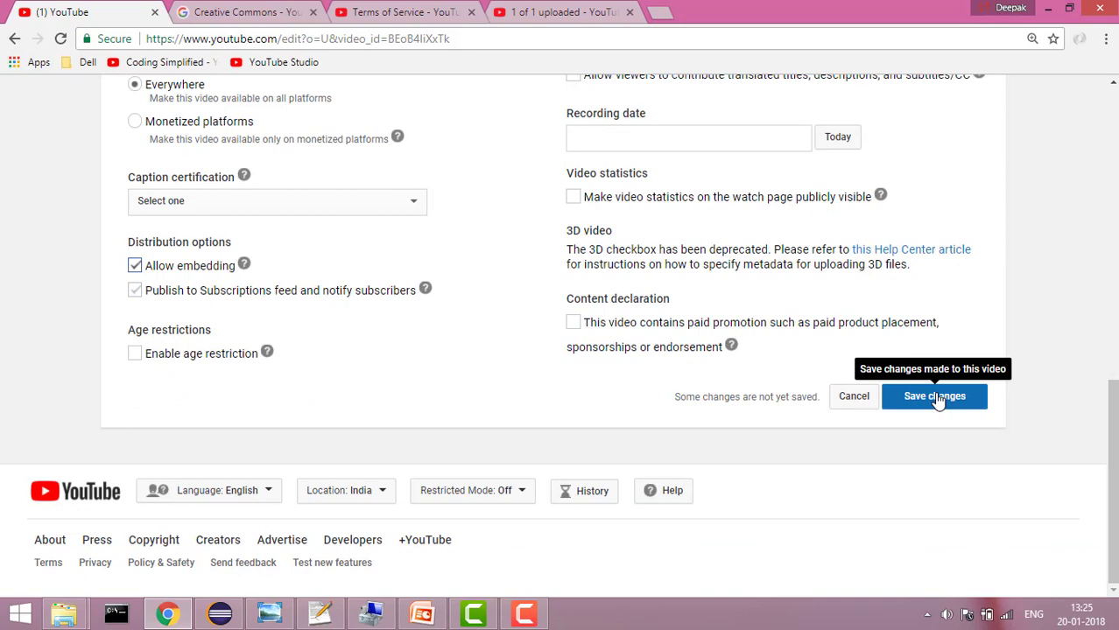